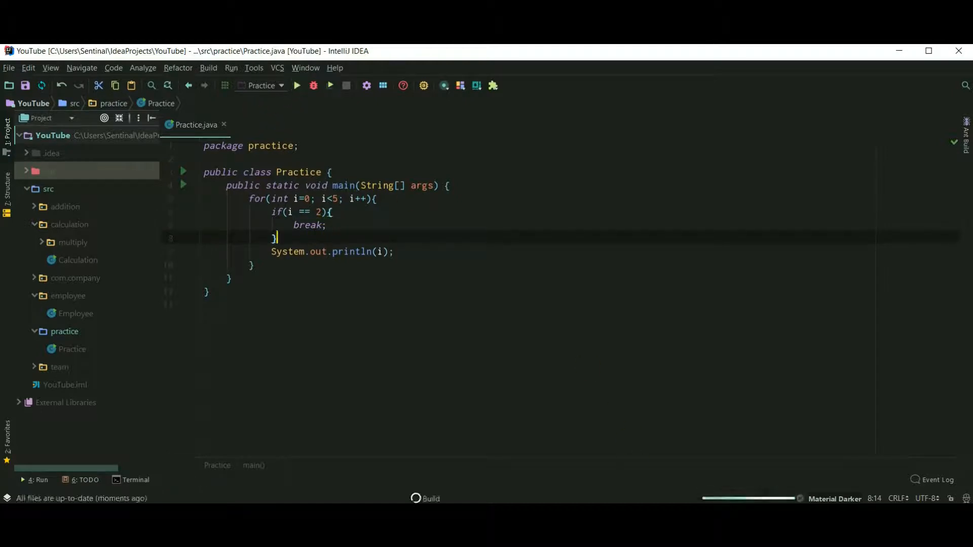
Step: Run Practice with break so the console prints only 0 and 1
left_click(297, 85)
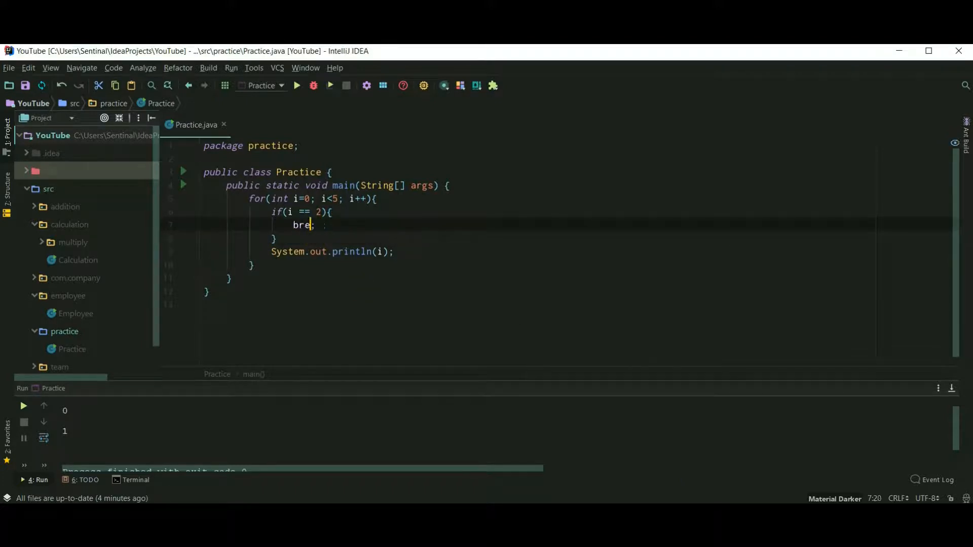
Step: Replace the break statement in the if block with continue
key("BackSpace")
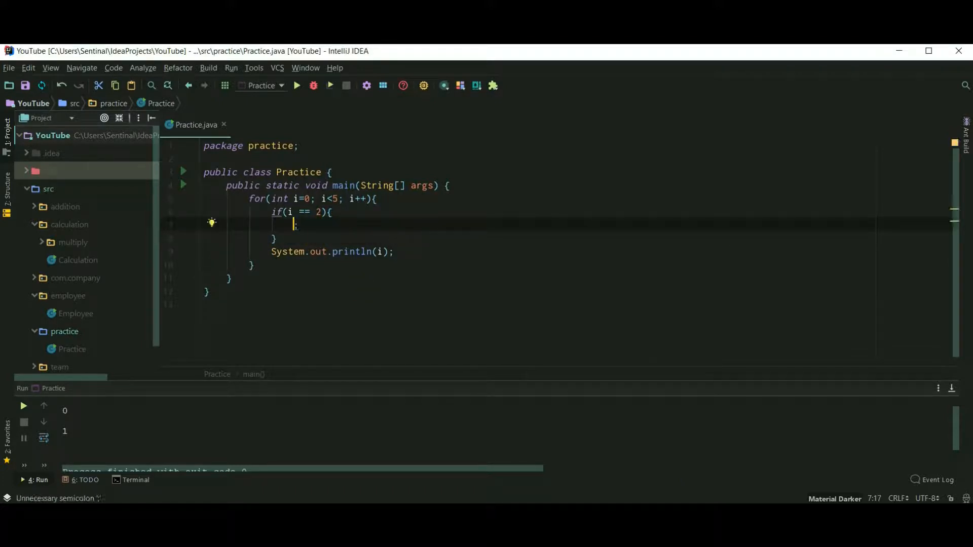
type("continue")
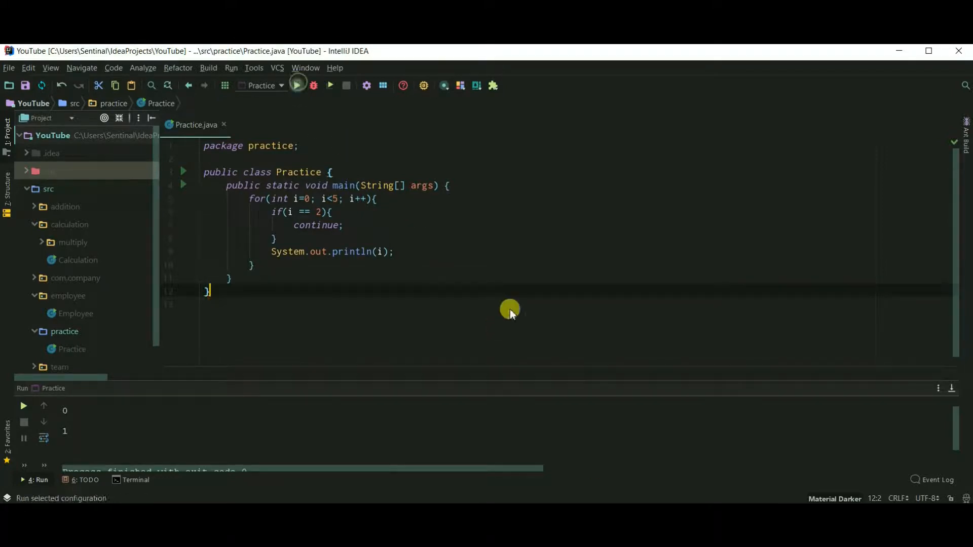
Step: Run Practice with continue and enlarge the Run window to show 0, 1, 3, 4
left_click(296, 85)
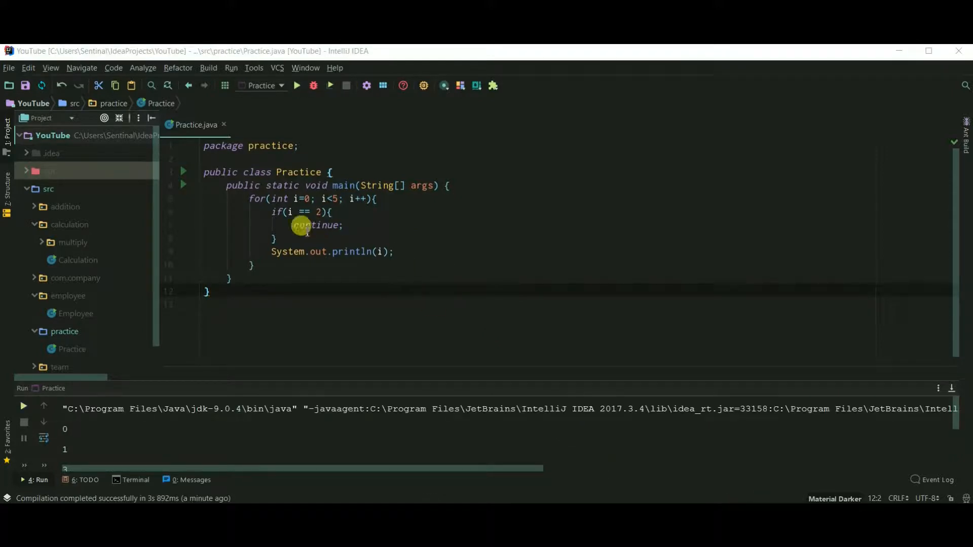
left_click_drag(291, 225, 278, 238)
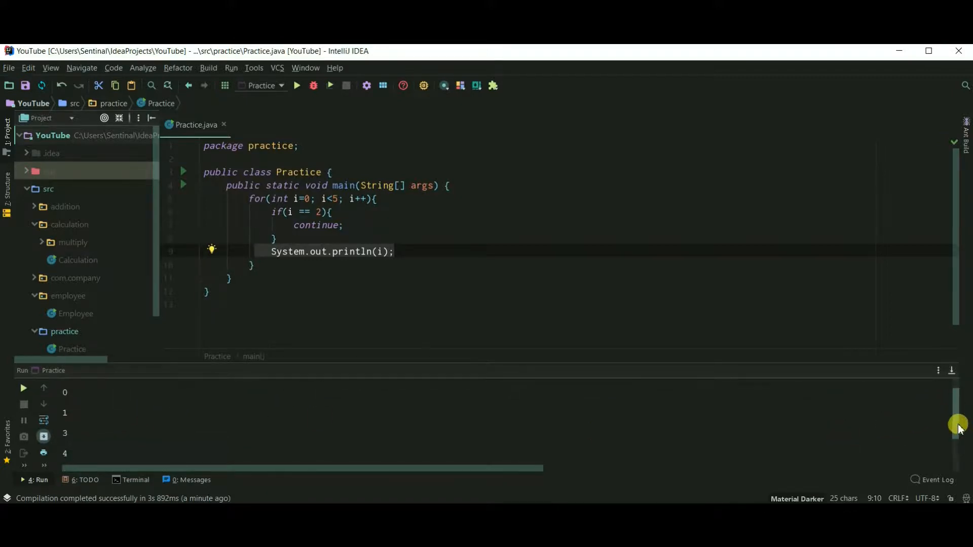
mouse_move(392, 395)
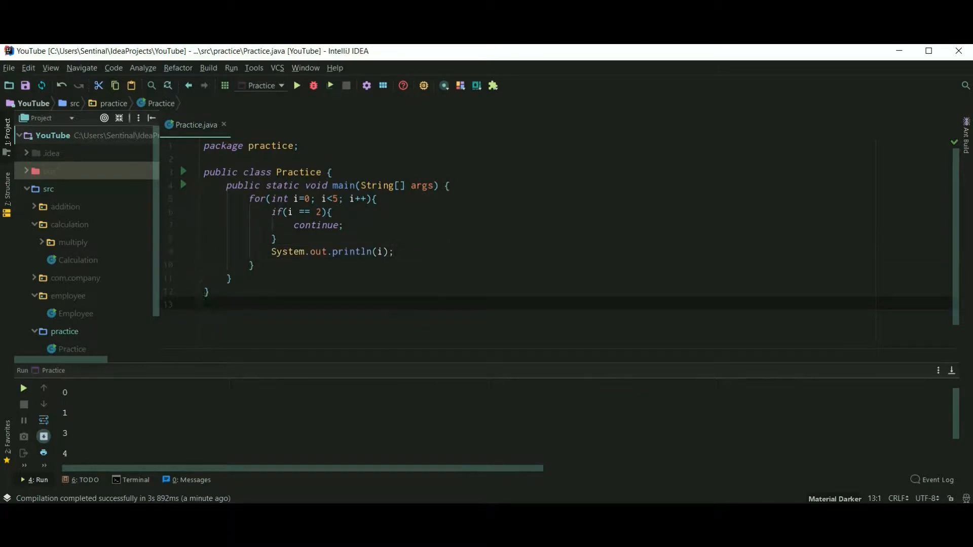
left_click(204, 303)
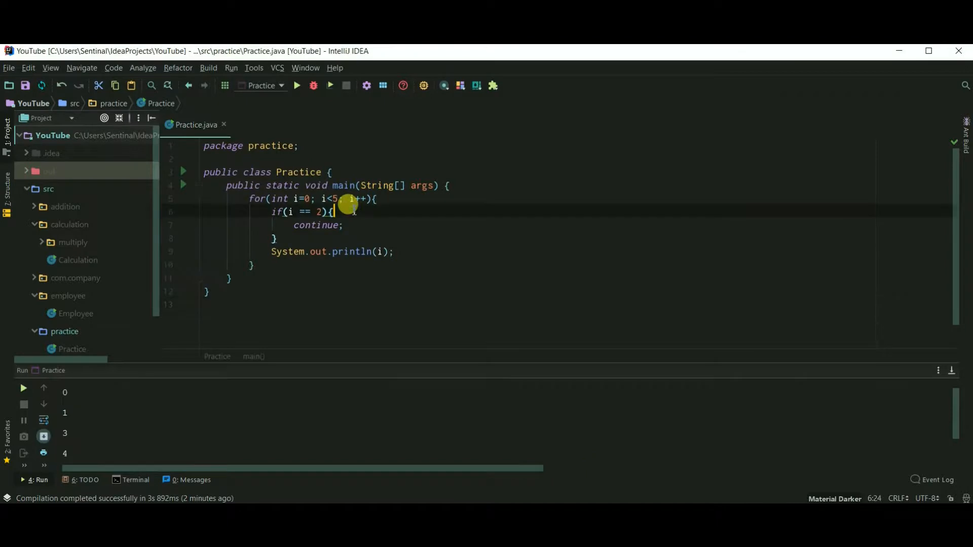
Step: Add System.out.println("before continue") above continue using the sout template
type("sout")
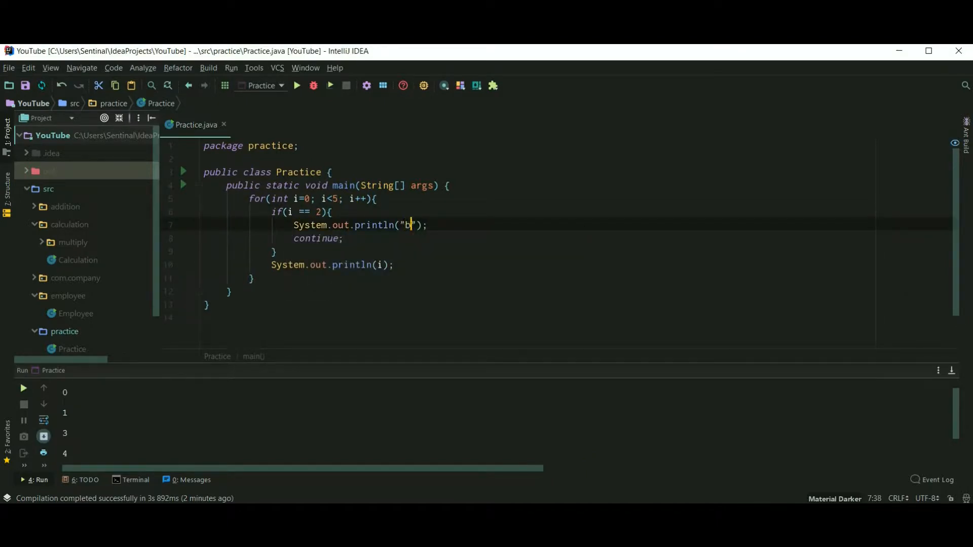
type("efore contin")
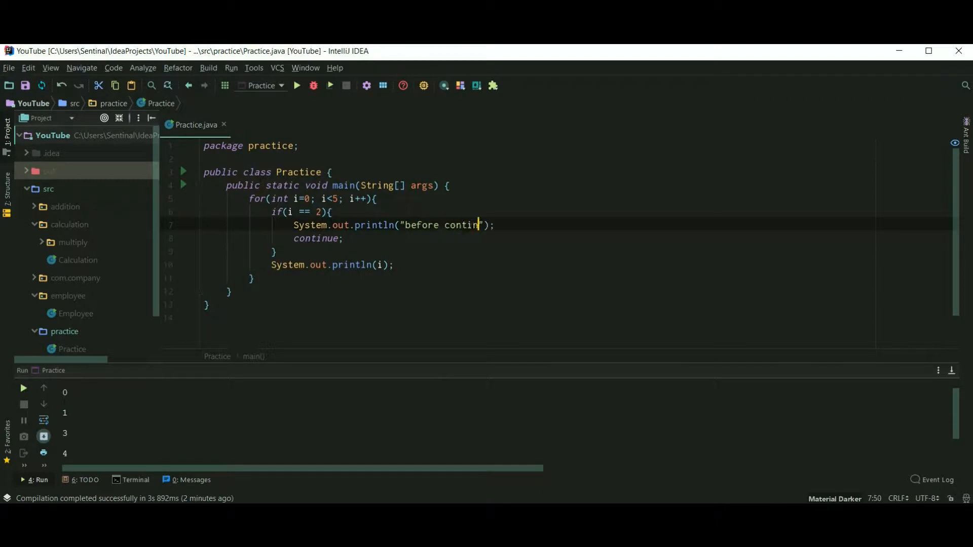
type("ue")
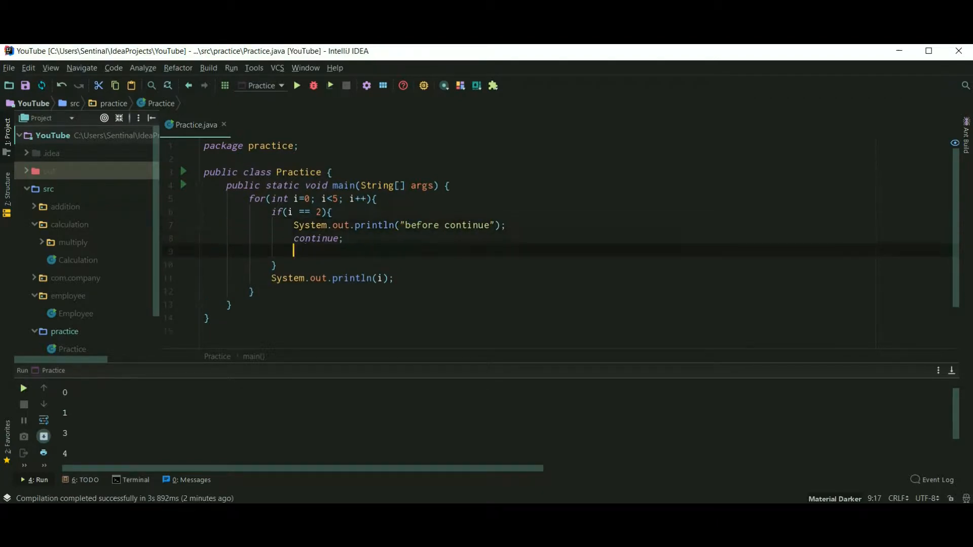
Step: Add a System.out.println("After continue") statement after continue
type("System.out.println();")
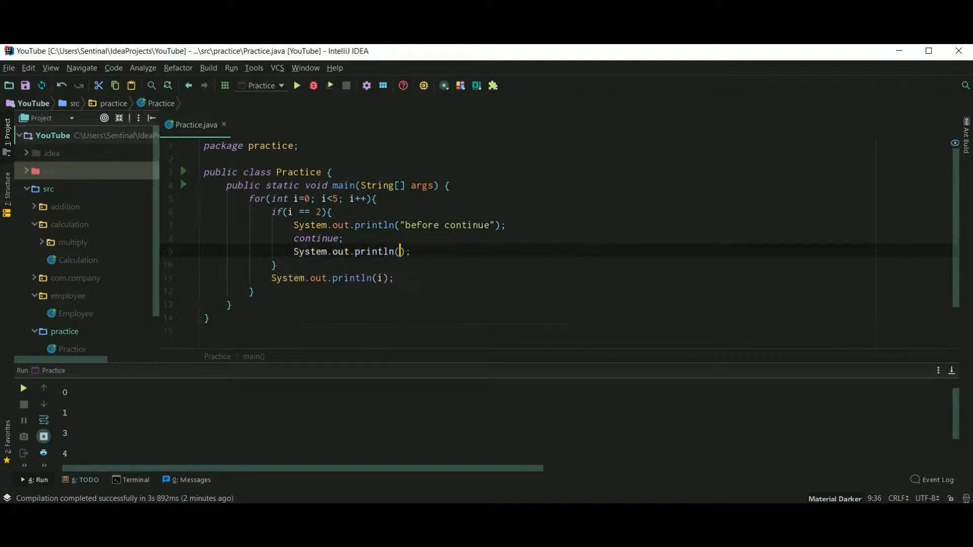
type("Agg\"")
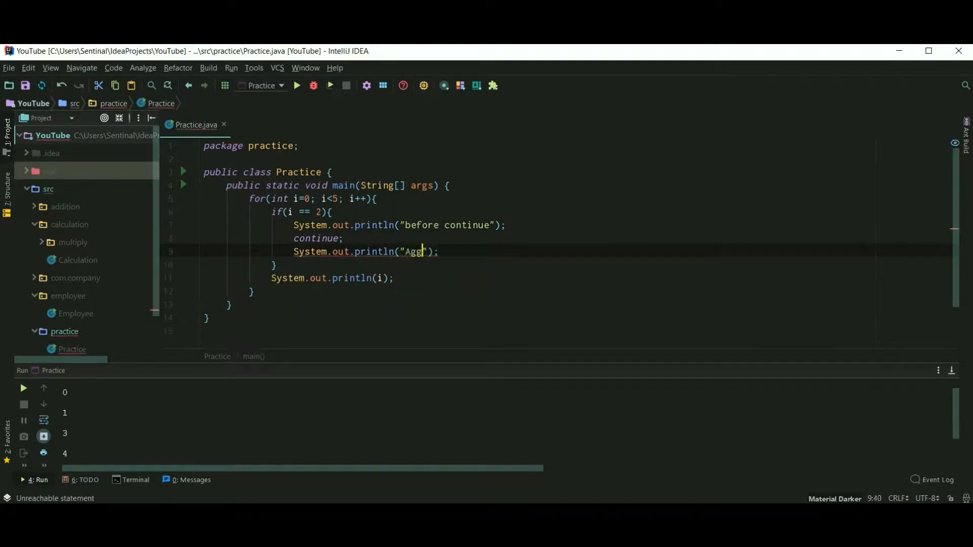
type("After continu")
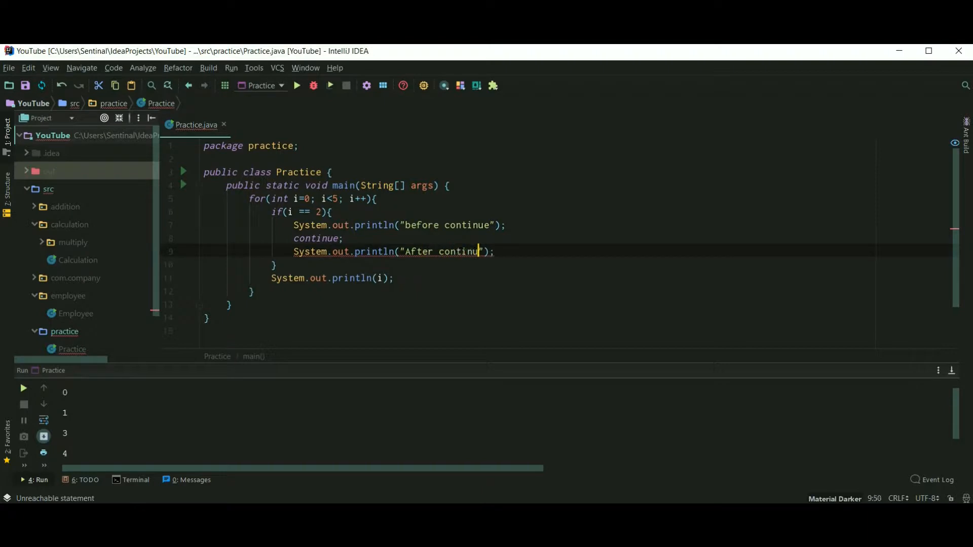